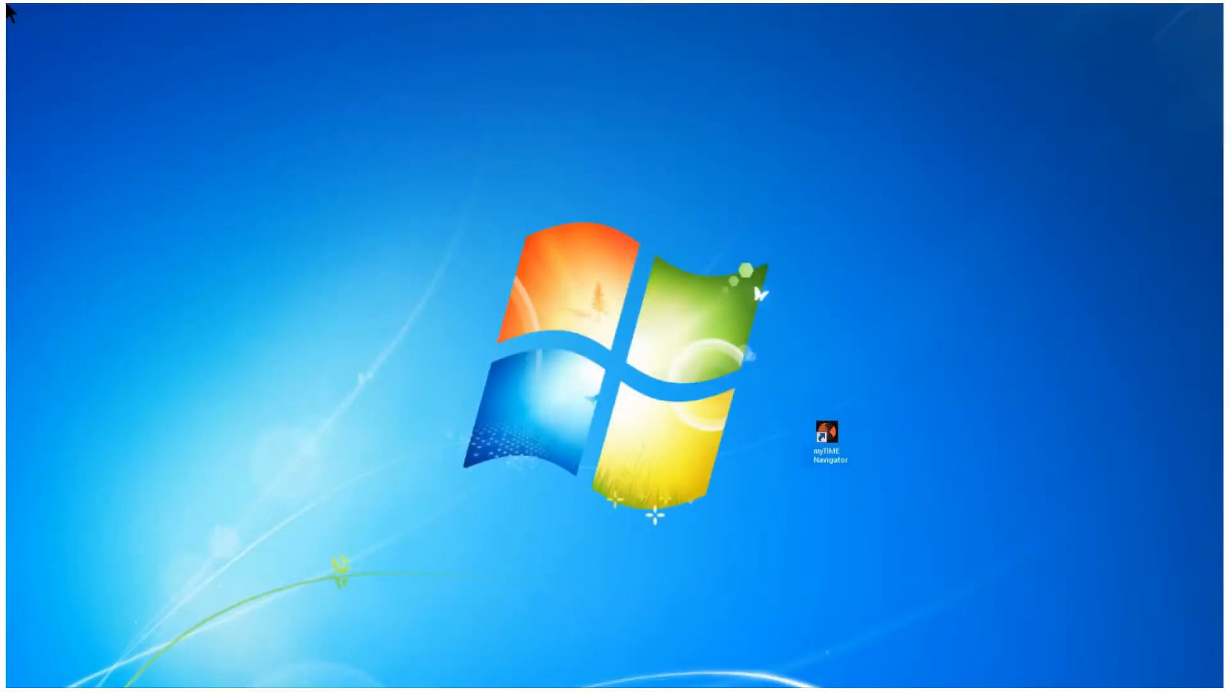
- Launch myTIME Navigator from the desktop shortcut
{"action": "double_click", "coordinate": [824, 431]}
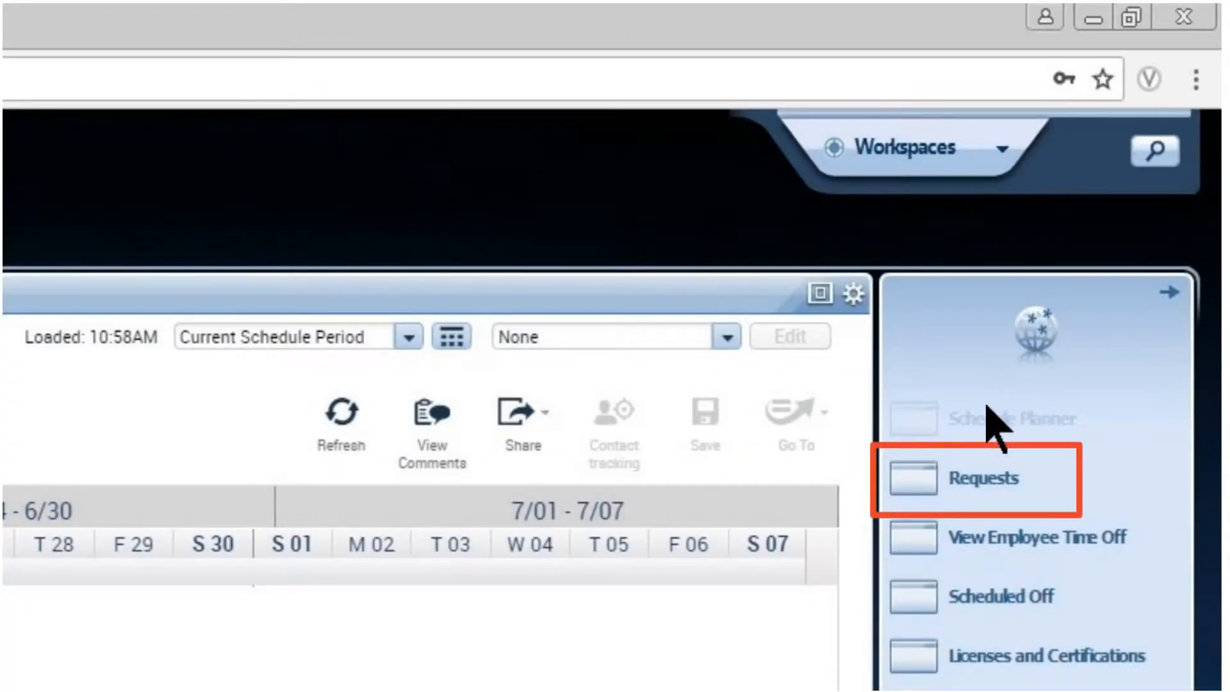
- Go to the Requests workspace listing submitted time-off requests
{"action": "left_click", "coordinate": [984, 478]}
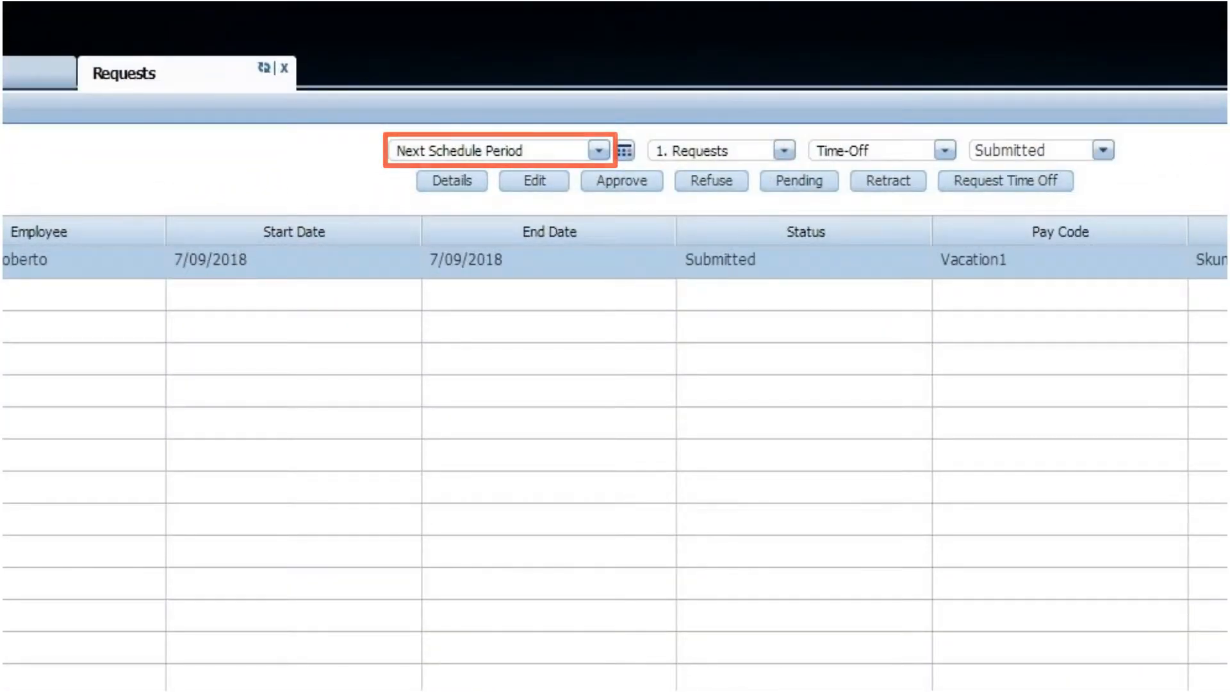
- Switch the Requests timeframe to Current Schedule Period
{"action": "left_click", "coordinate": [600, 150]}
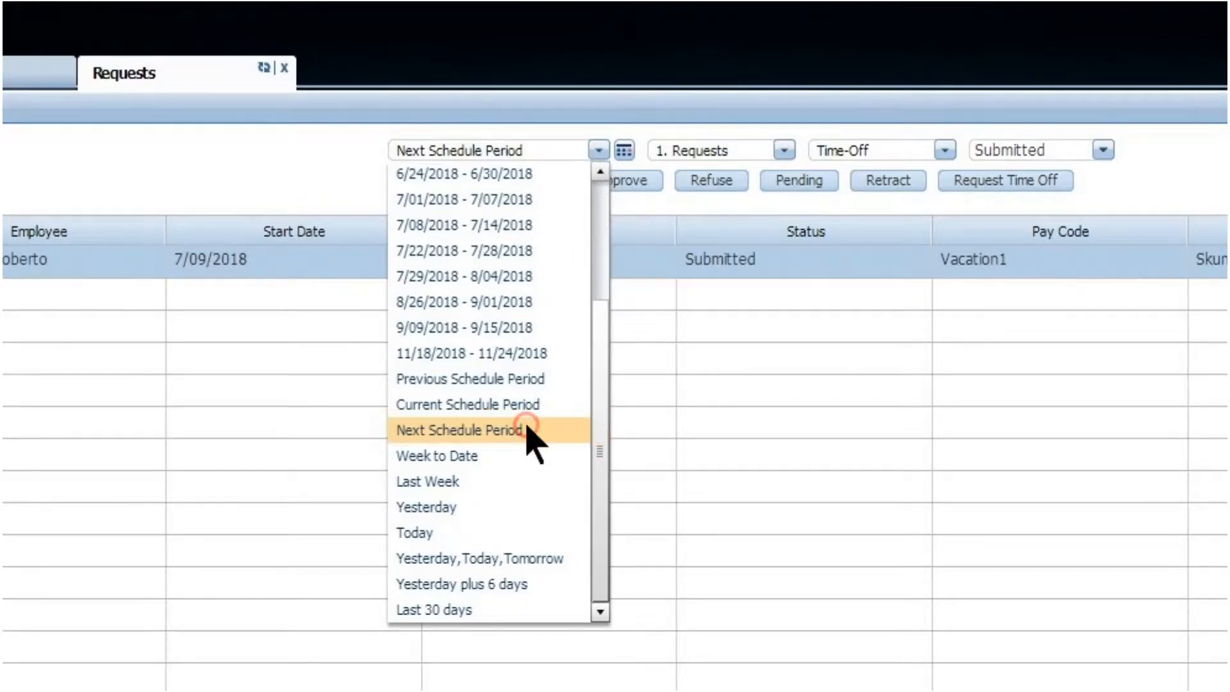
{"action": "left_click", "coordinate": [467, 403]}
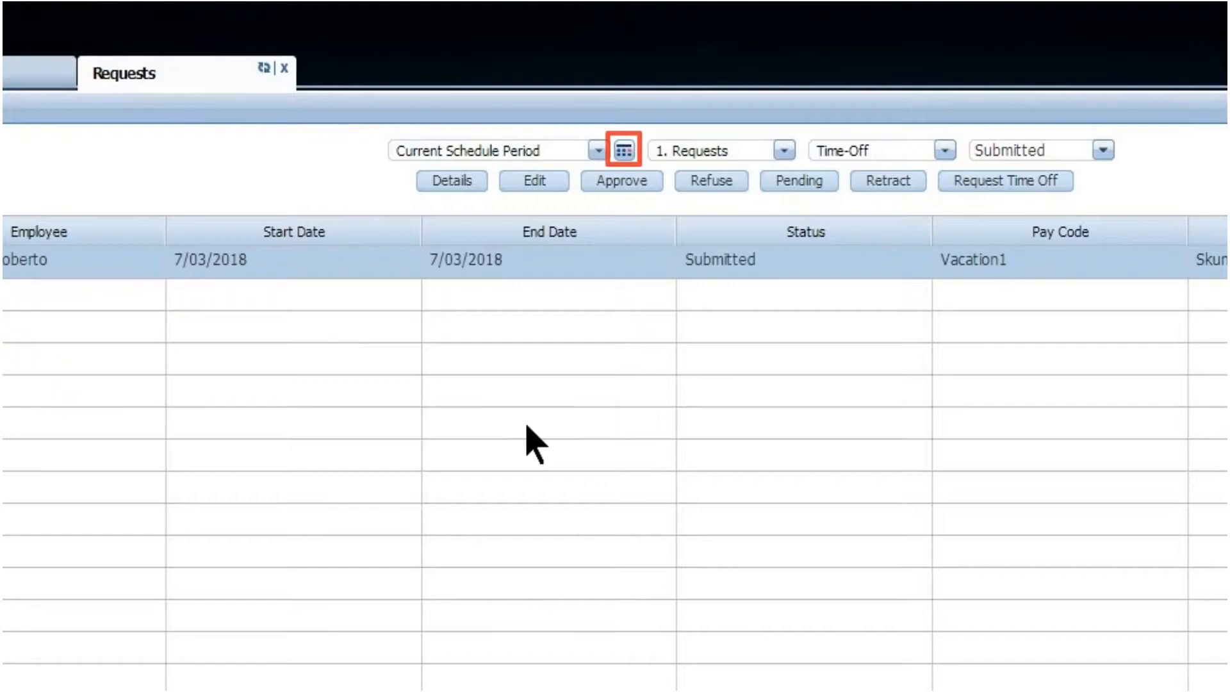
{"action": "left_click", "coordinate": [623, 150]}
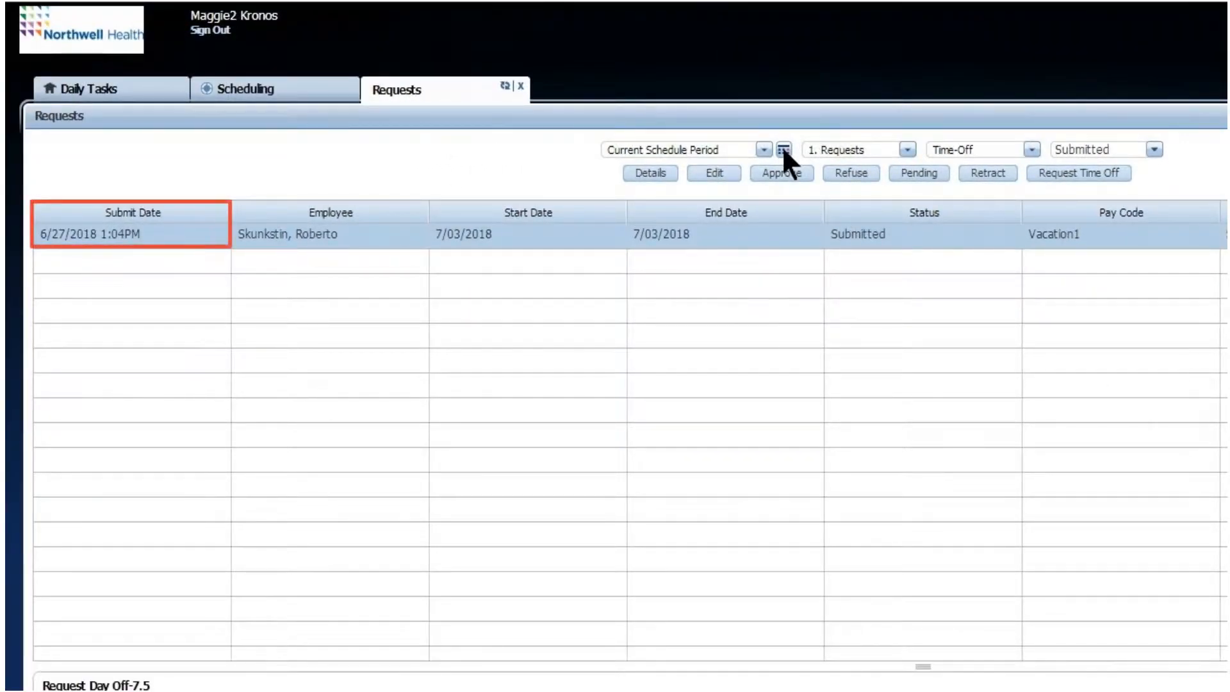
{"action": "left_click", "coordinate": [329, 233]}
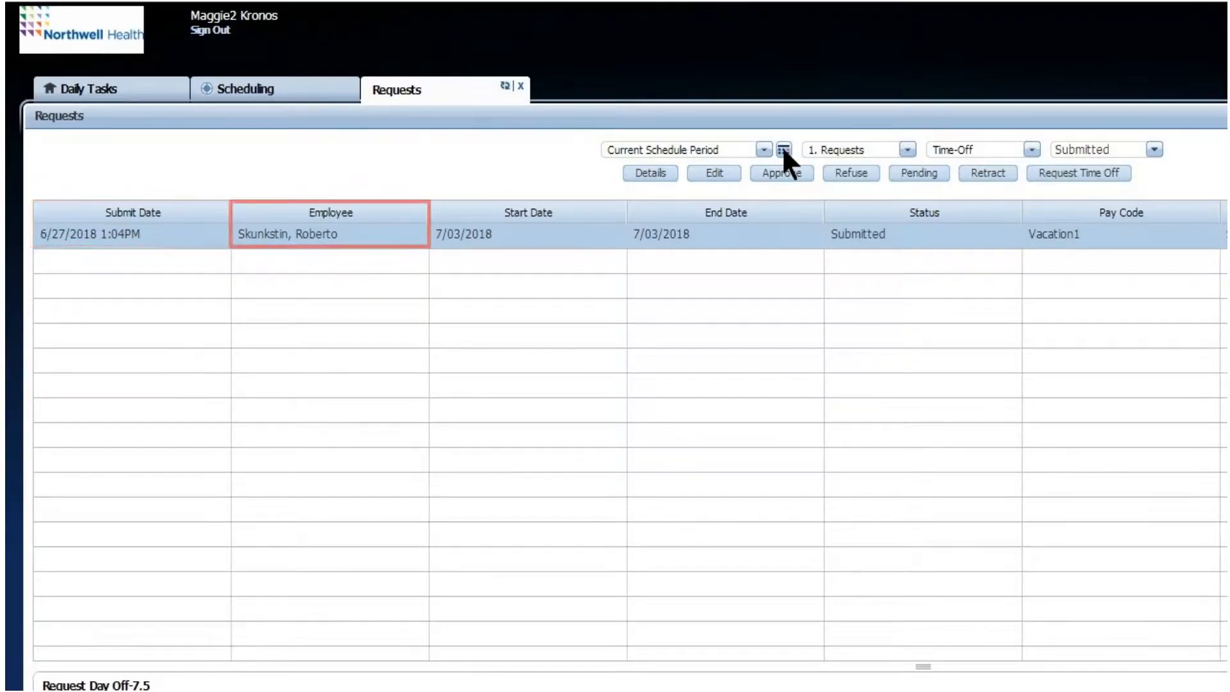
{"action": "left_click", "coordinate": [529, 233]}
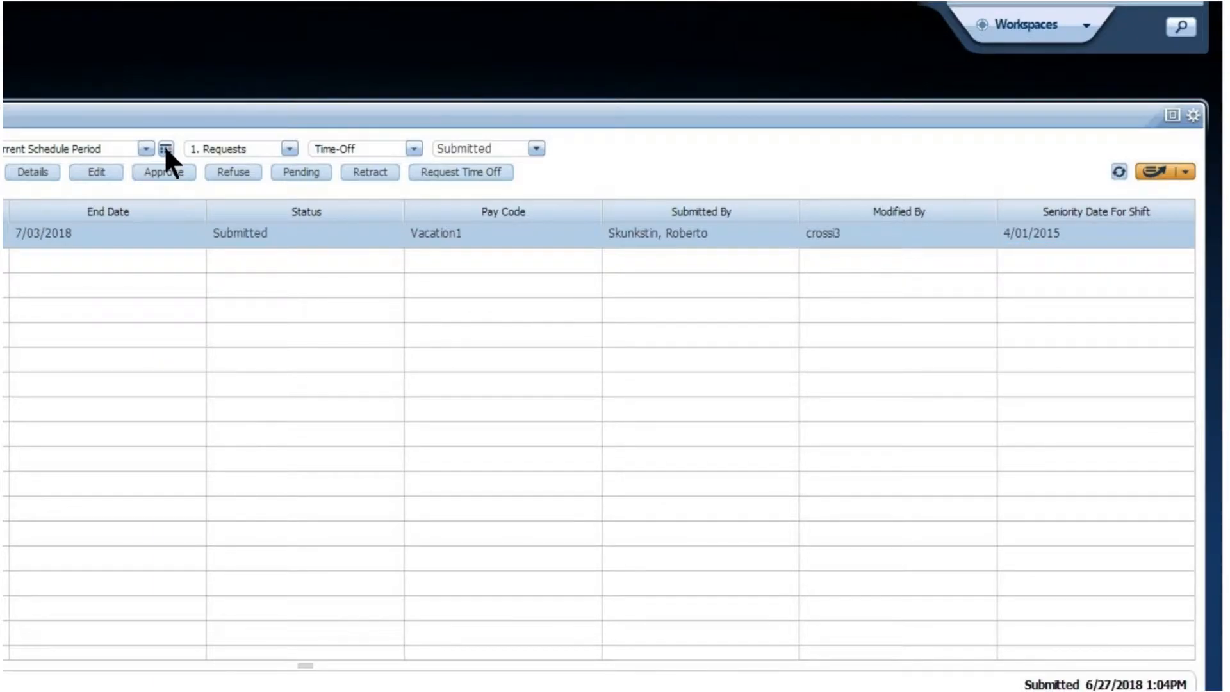
{"action": "mouse_move", "coordinate": [1168, 228]}
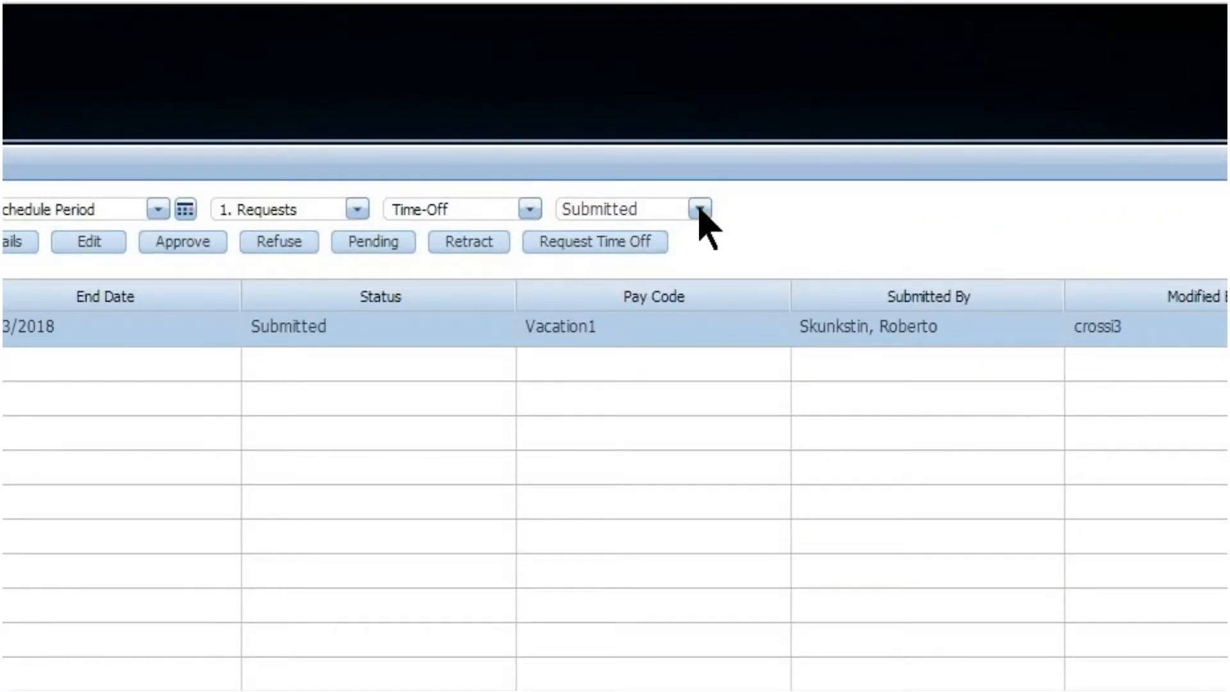
{"action": "left_click", "coordinate": [694, 209]}
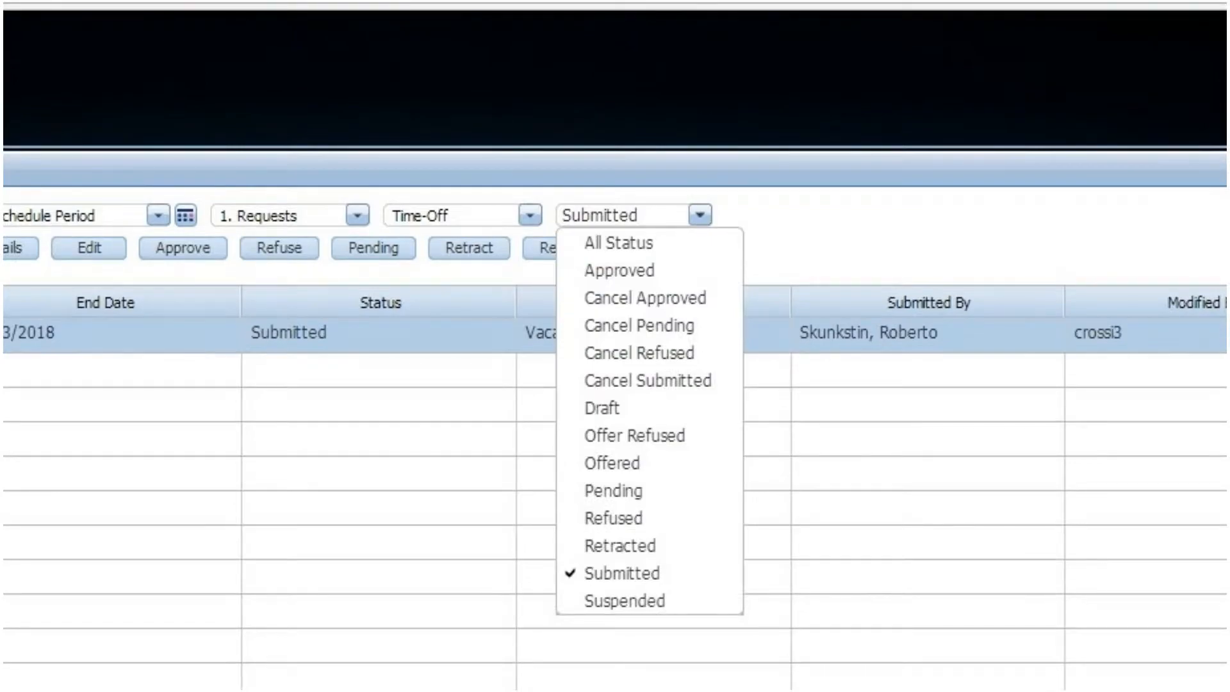
{"action": "mouse_move", "coordinate": [617, 271]}
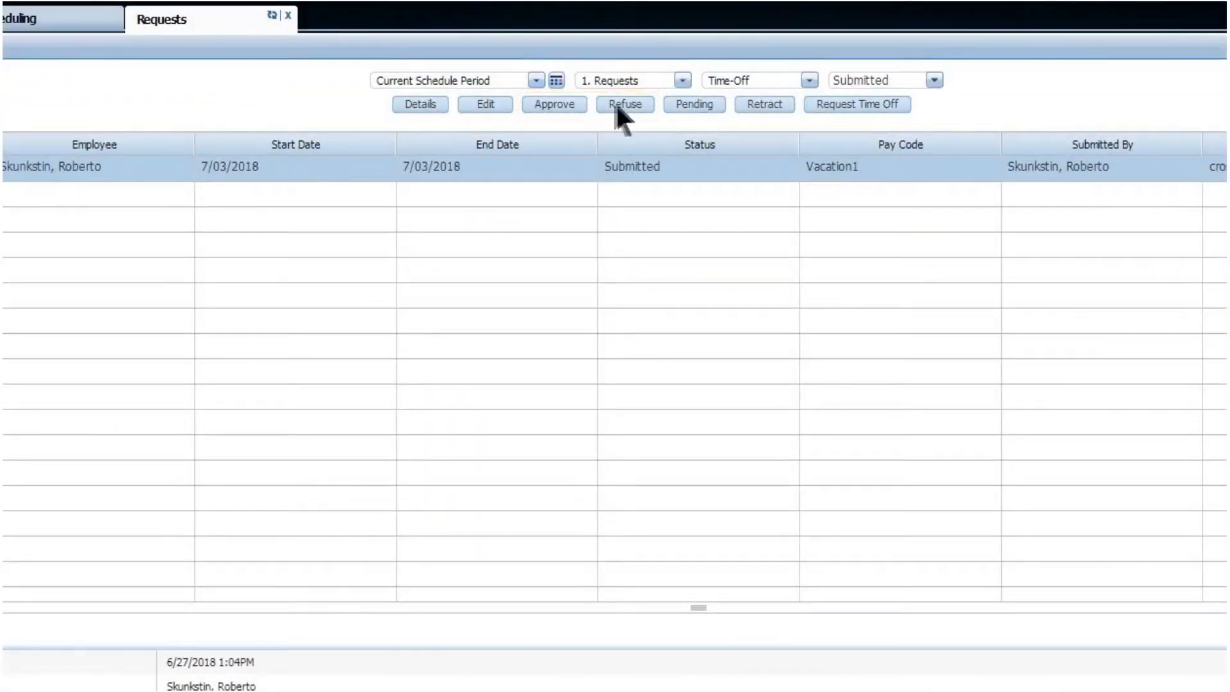
- Refuse the 7/03/2018 vacation request and confirm the refusal
{"action": "left_click", "coordinate": [624, 104]}
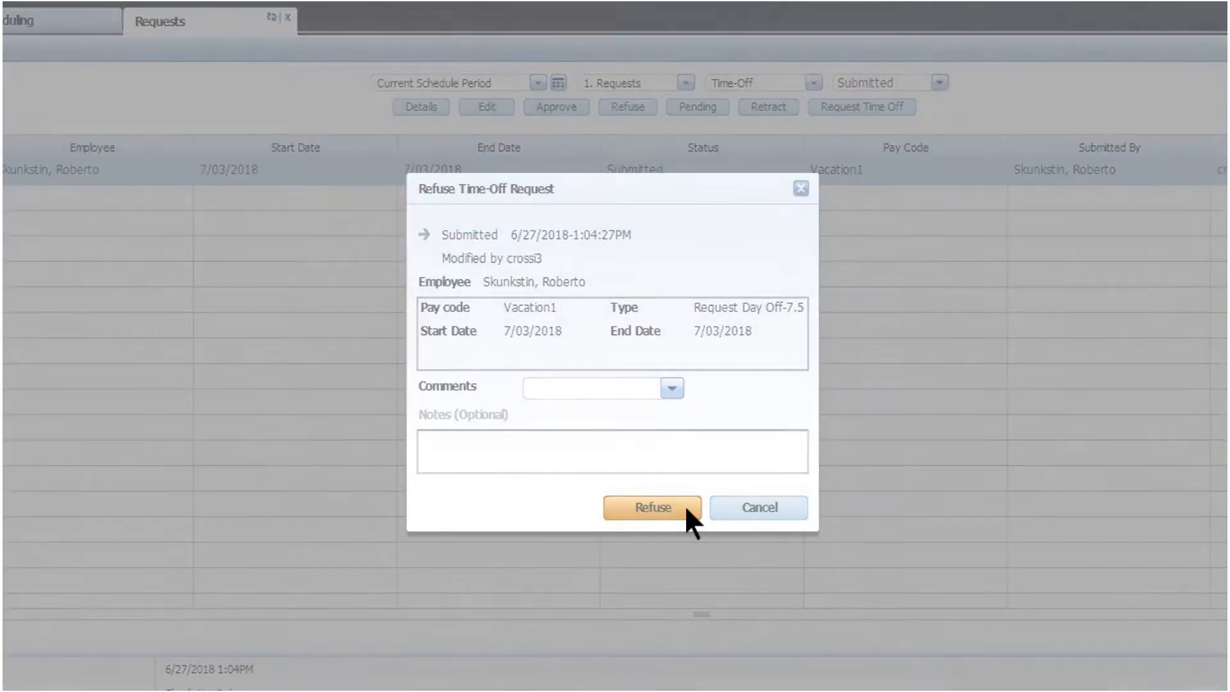
{"action": "left_click", "coordinate": [652, 507]}
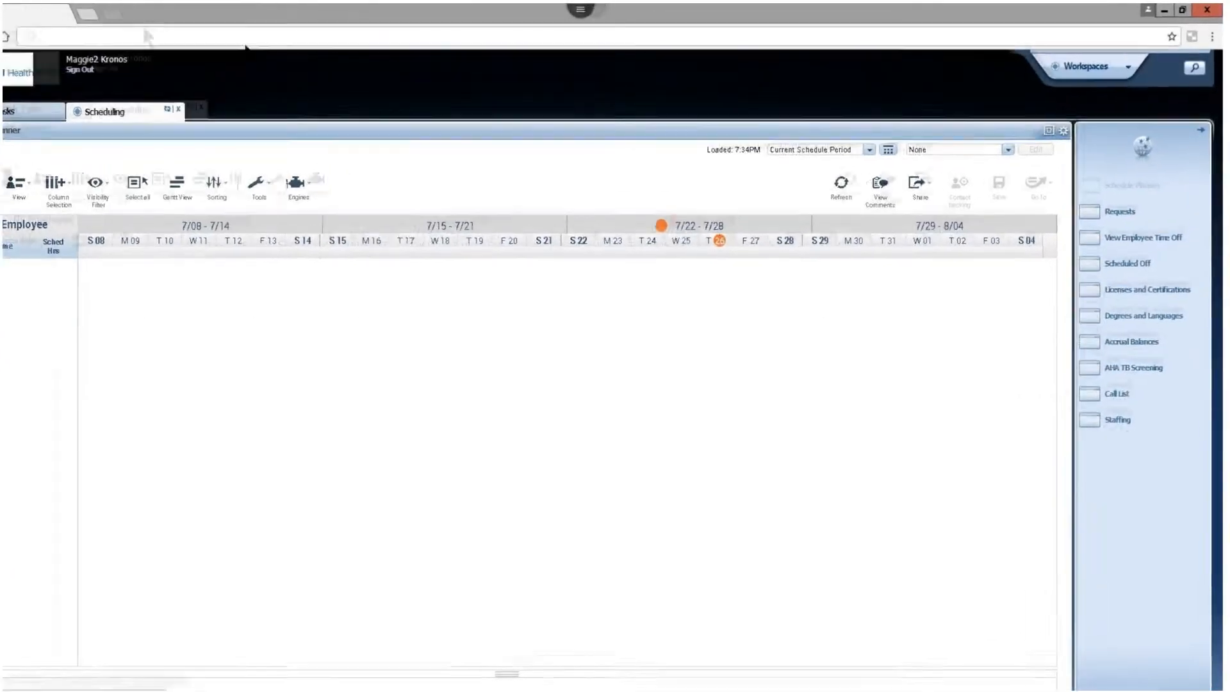
- Choose Select Locations from the planner's locations list
{"action": "left_click", "coordinate": [1009, 150]}
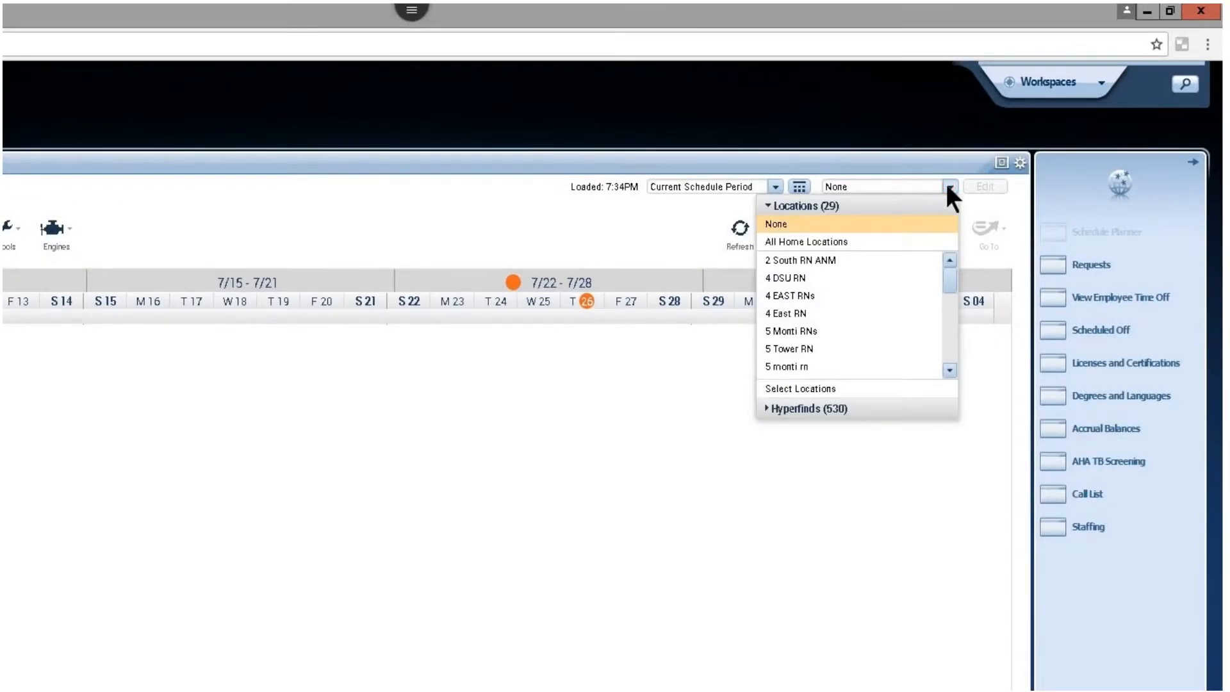
{"action": "mouse_move", "coordinate": [880, 321]}
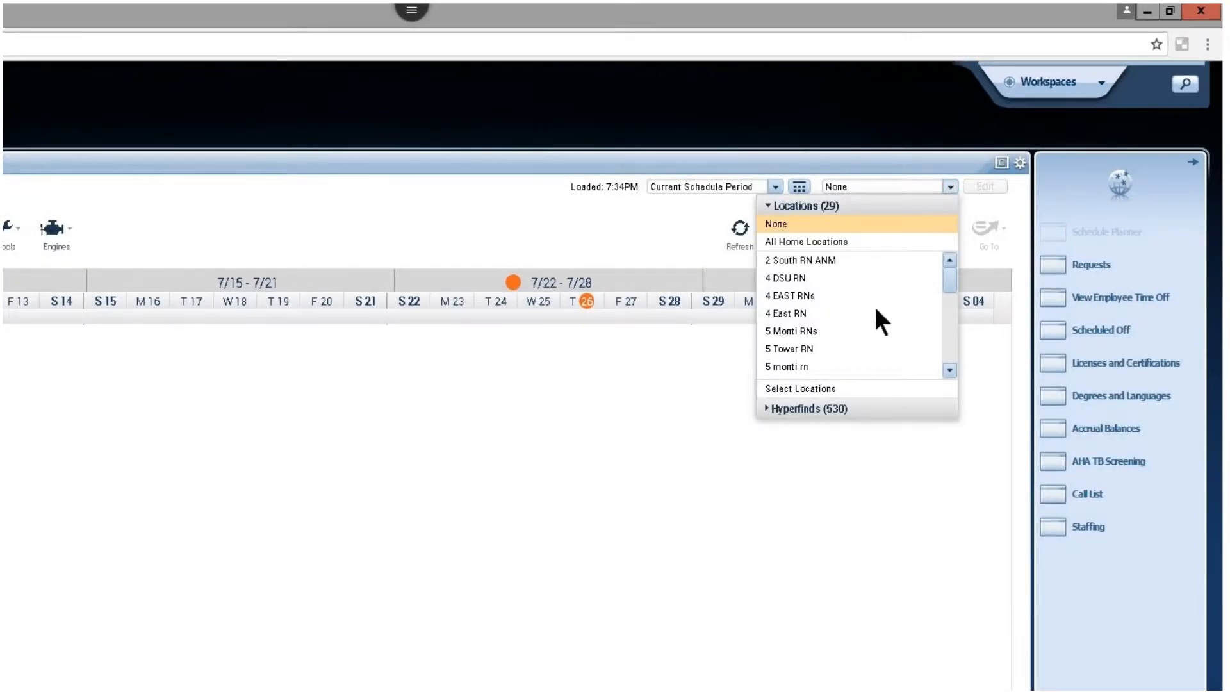
{"action": "left_click", "coordinate": [799, 389]}
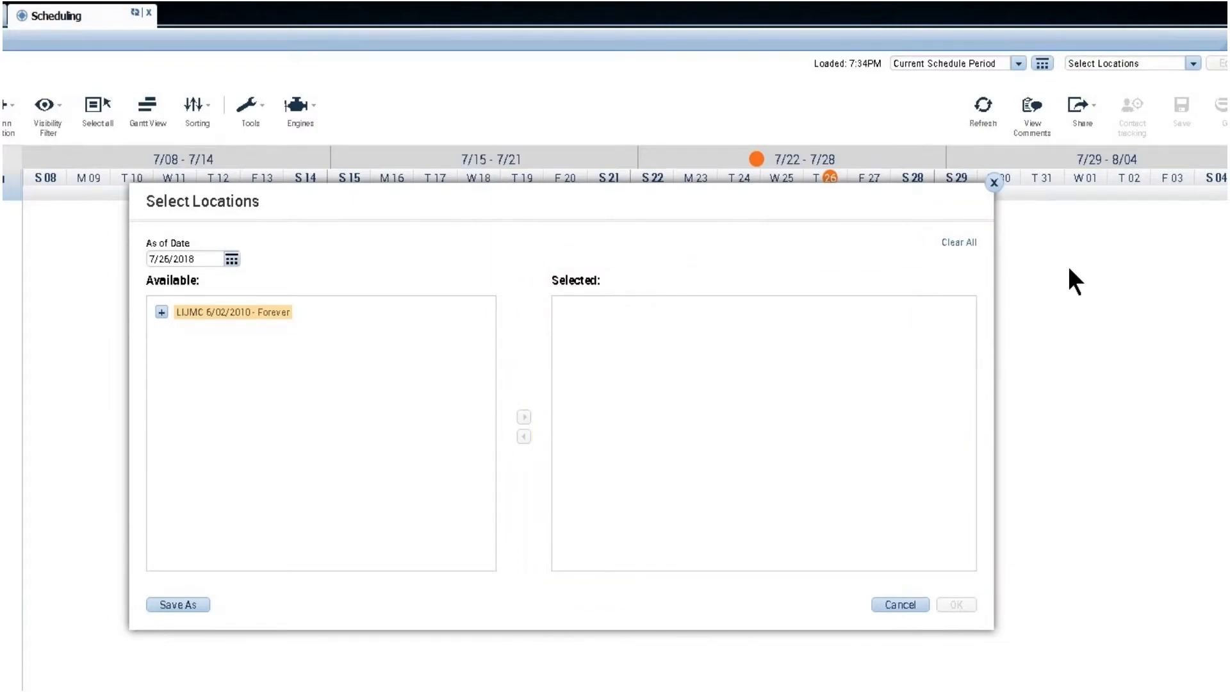
{"action": "mouse_move", "coordinate": [620, 305]}
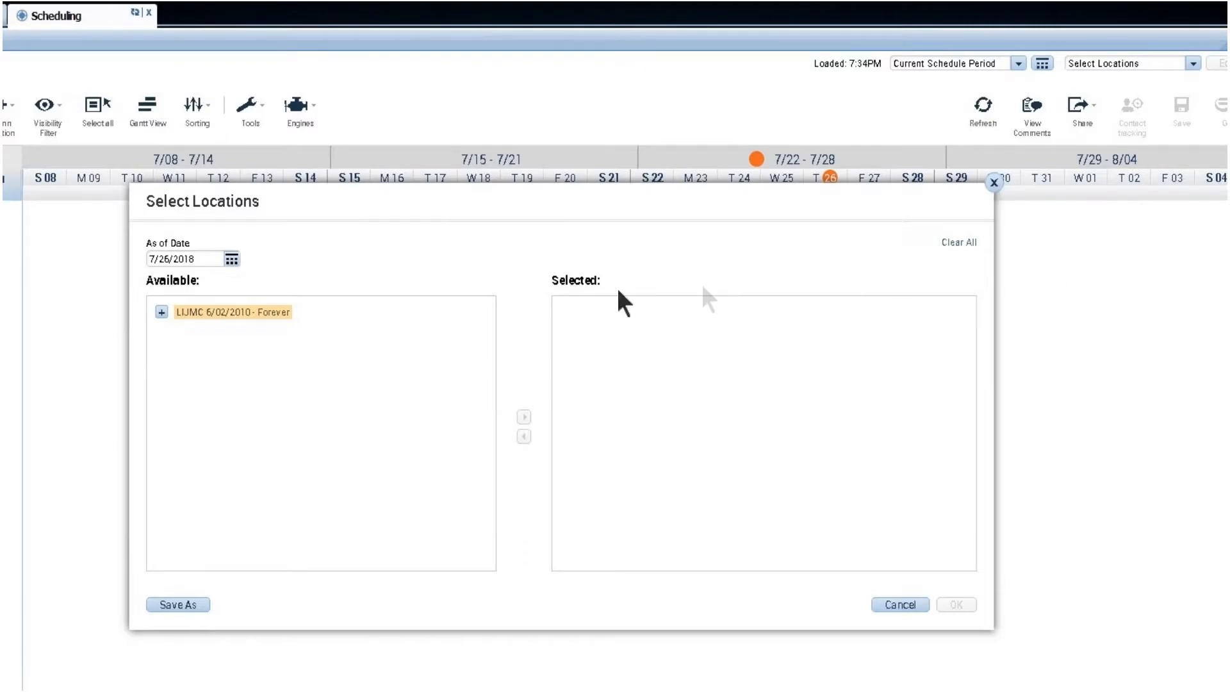
- Move NSLIJ/LIJMC/PCS/CCC/CCU/RN into the Selected locations list
{"action": "left_click", "coordinate": [161, 312]}
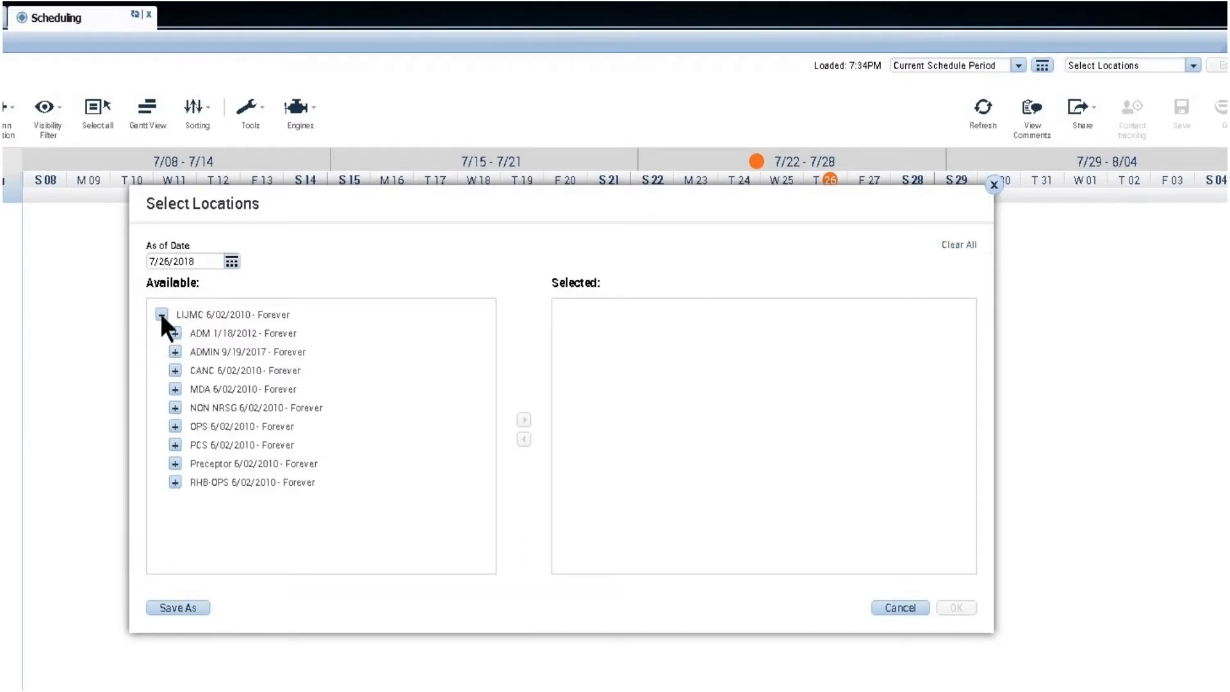
{"action": "left_click", "coordinate": [175, 445]}
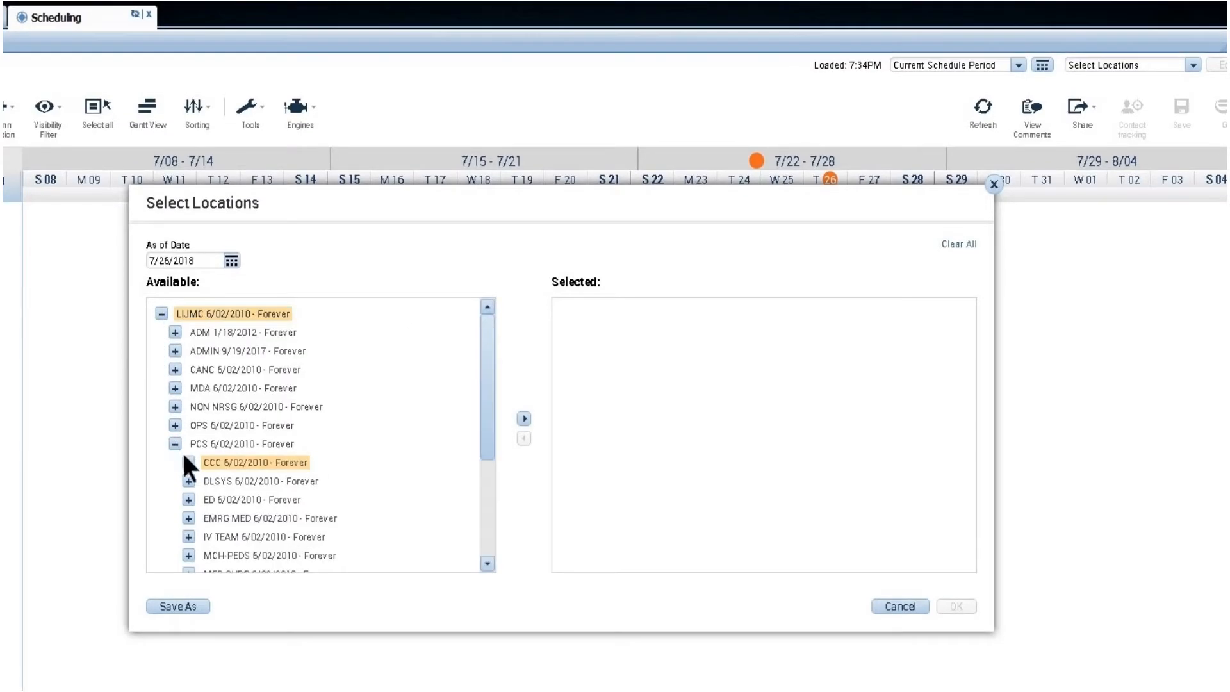
{"action": "left_click", "coordinate": [188, 462]}
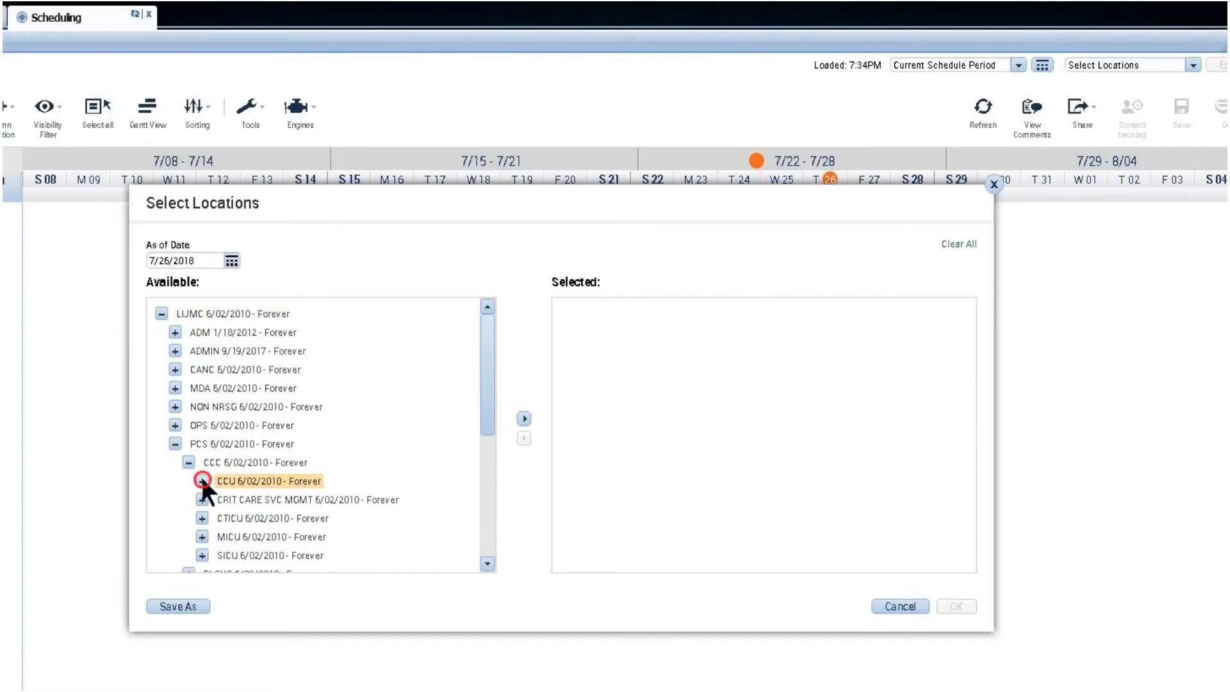
{"action": "left_click", "coordinate": [201, 481]}
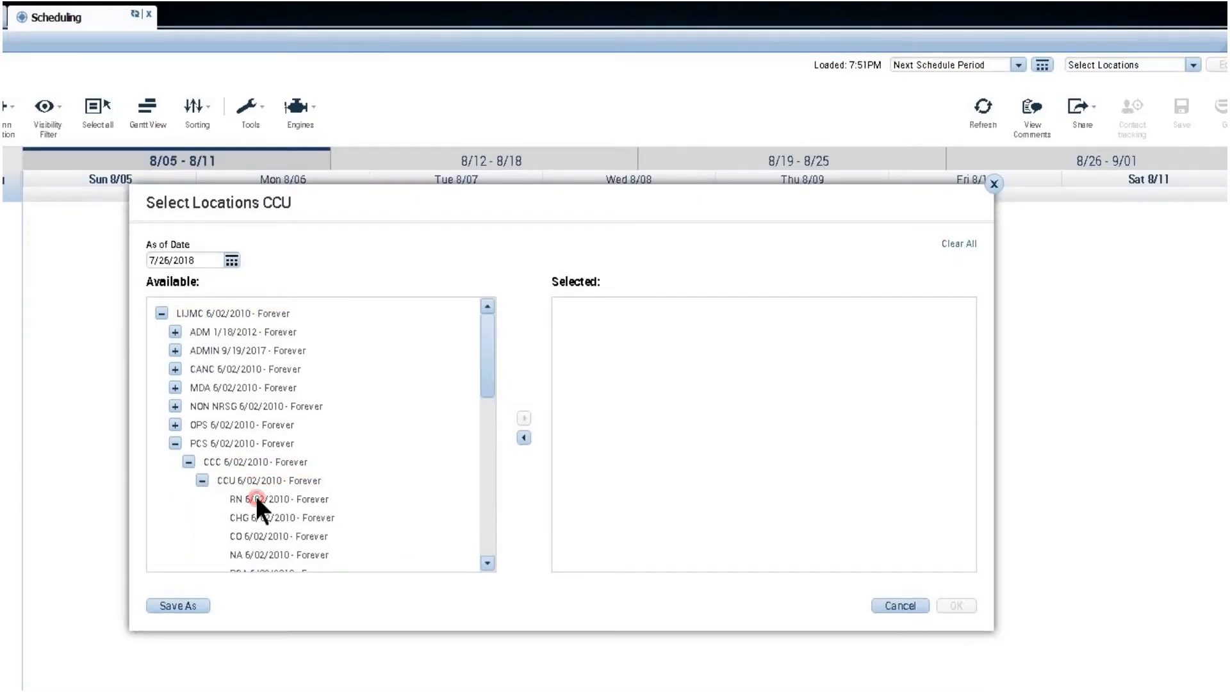
{"action": "left_click", "coordinate": [261, 498]}
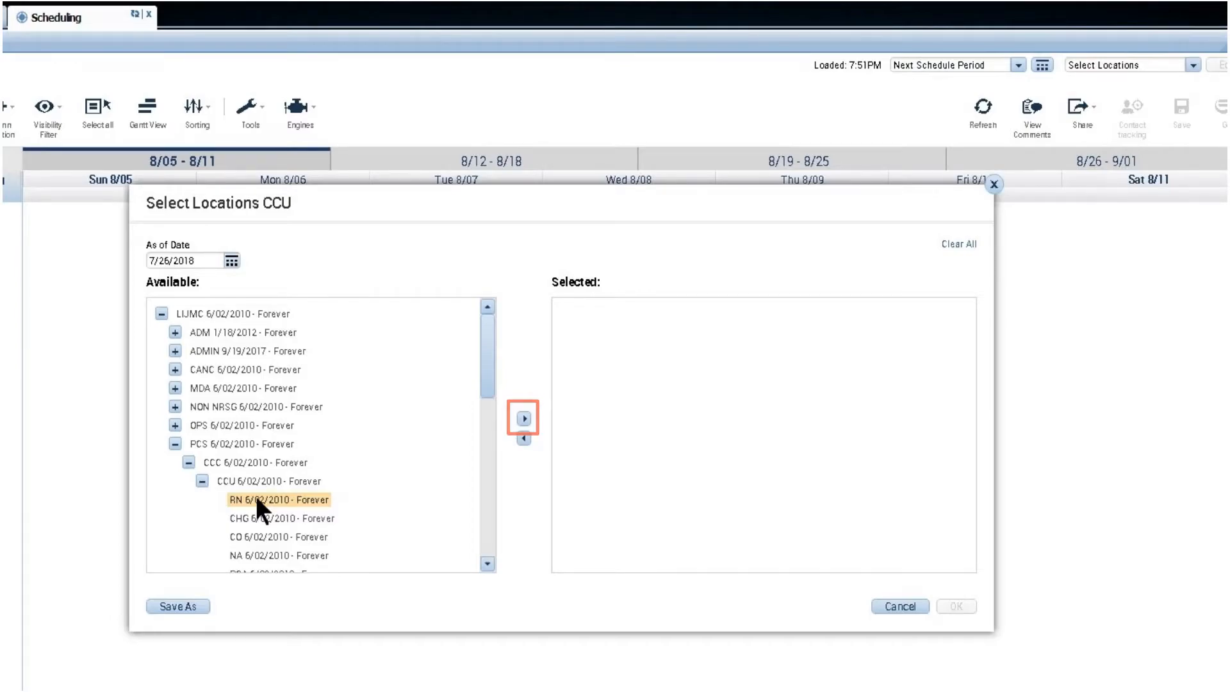
{"action": "left_click", "coordinate": [524, 415]}
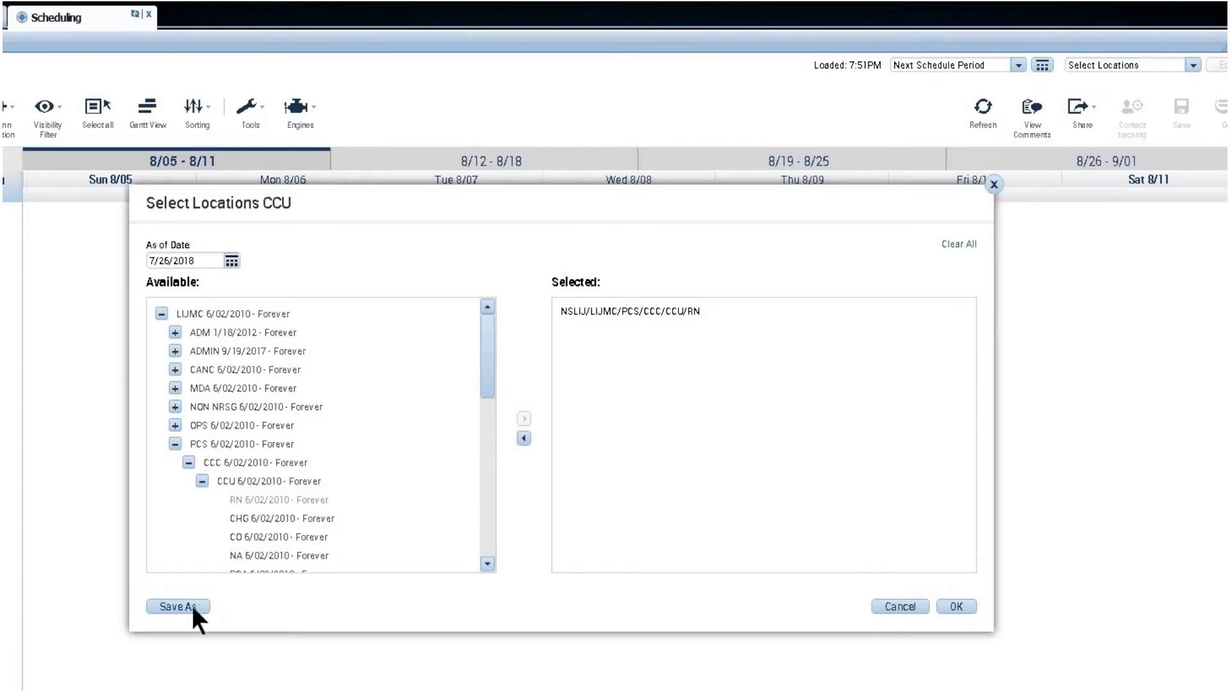
- Save the selection as location 'CCU RN' and load its schedule
{"action": "left_click", "coordinate": [178, 606]}
{"action": "type", "text": "CCU RN"}
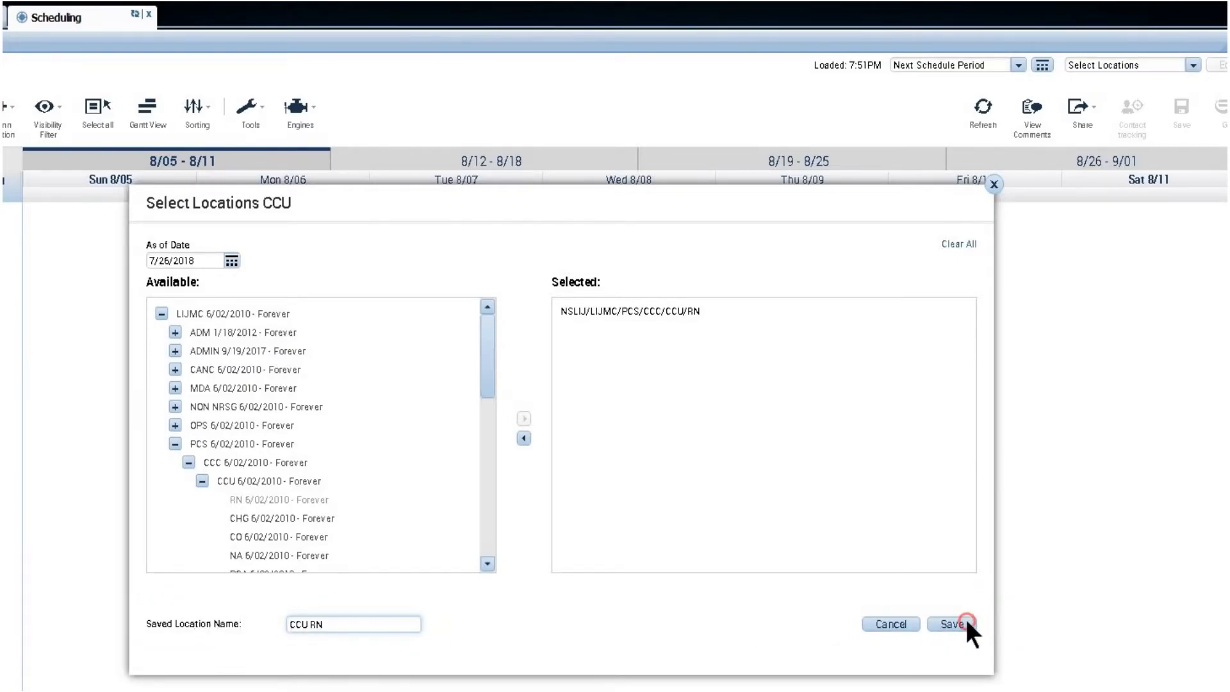
{"action": "left_click", "coordinate": [953, 624]}
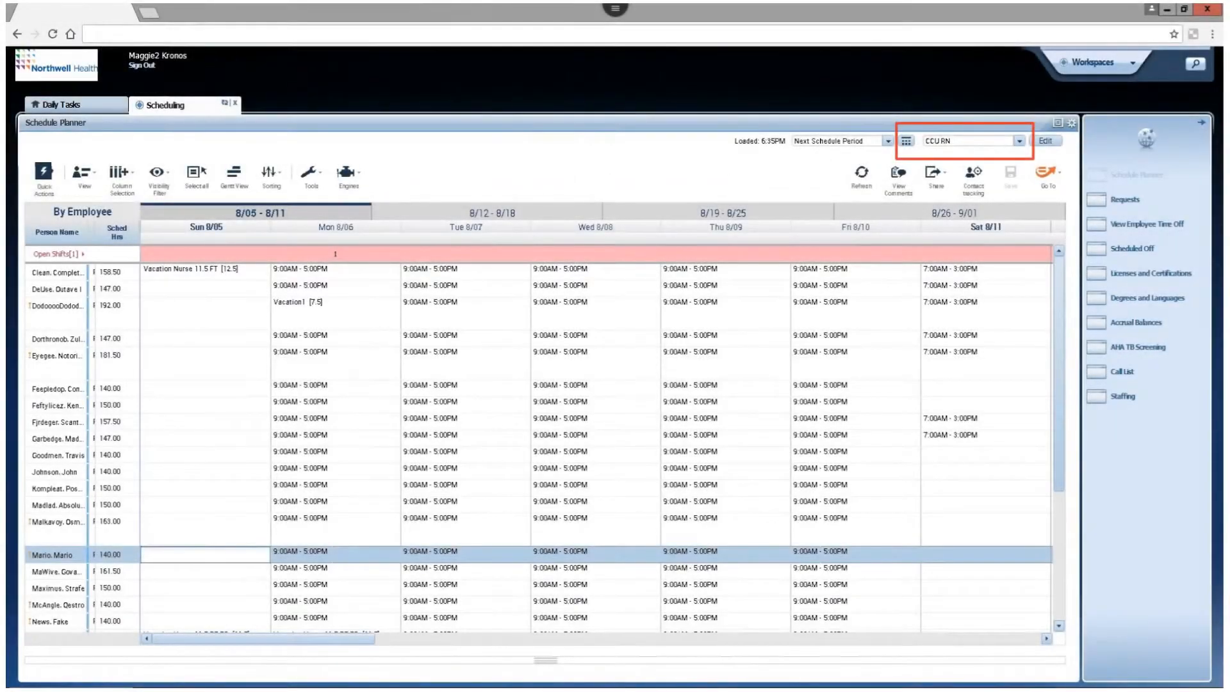
- Show Daily Coverage for CCU RN in 12-Hour time spans
{"action": "left_click", "coordinate": [861, 170]}
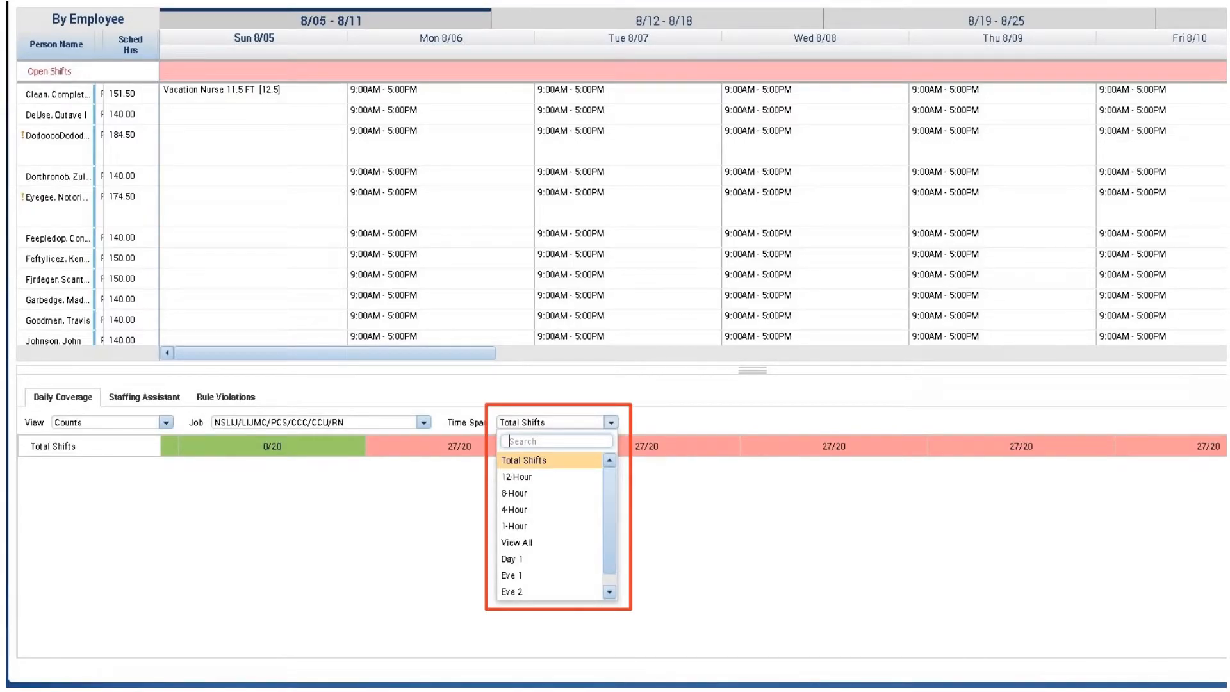
{"action": "mouse_move", "coordinate": [533, 487]}
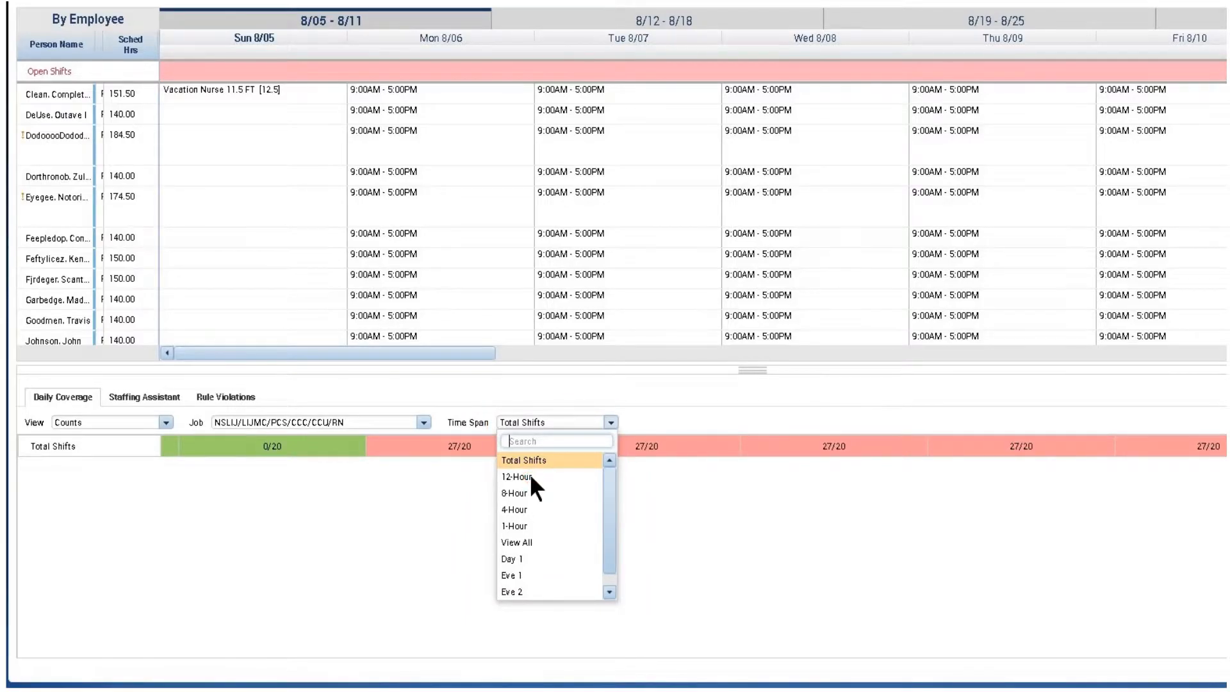
{"action": "left_click", "coordinate": [515, 477]}
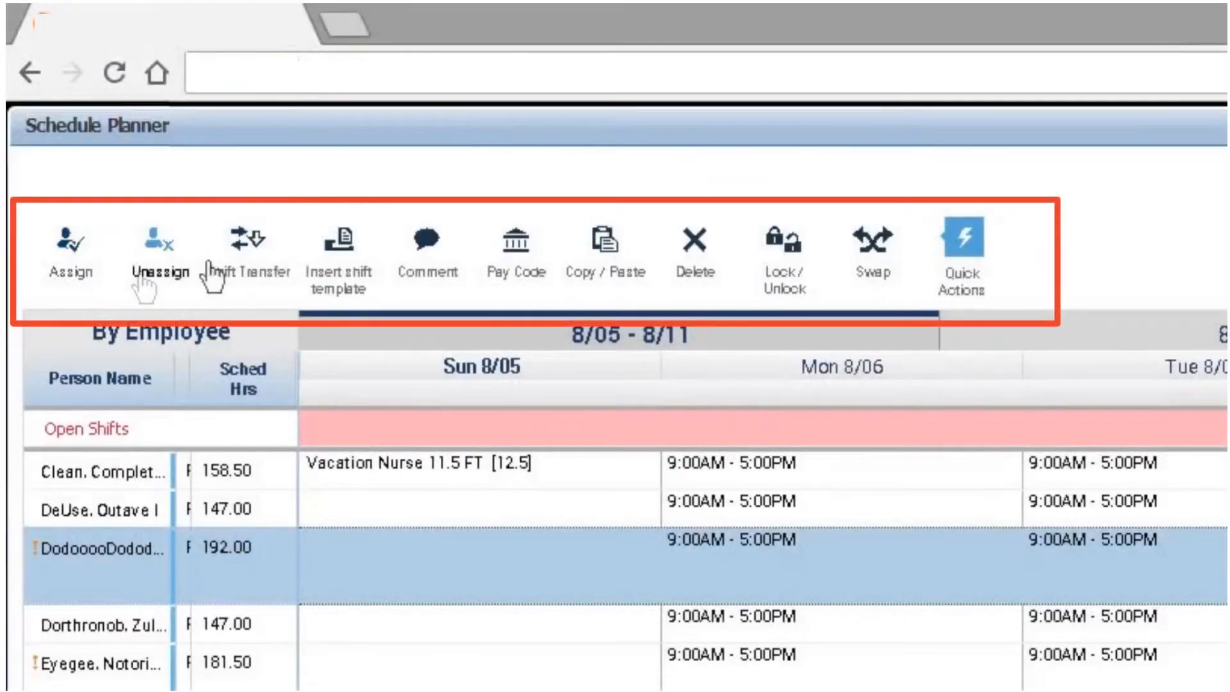
{"action": "mouse_move", "coordinate": [514, 251]}
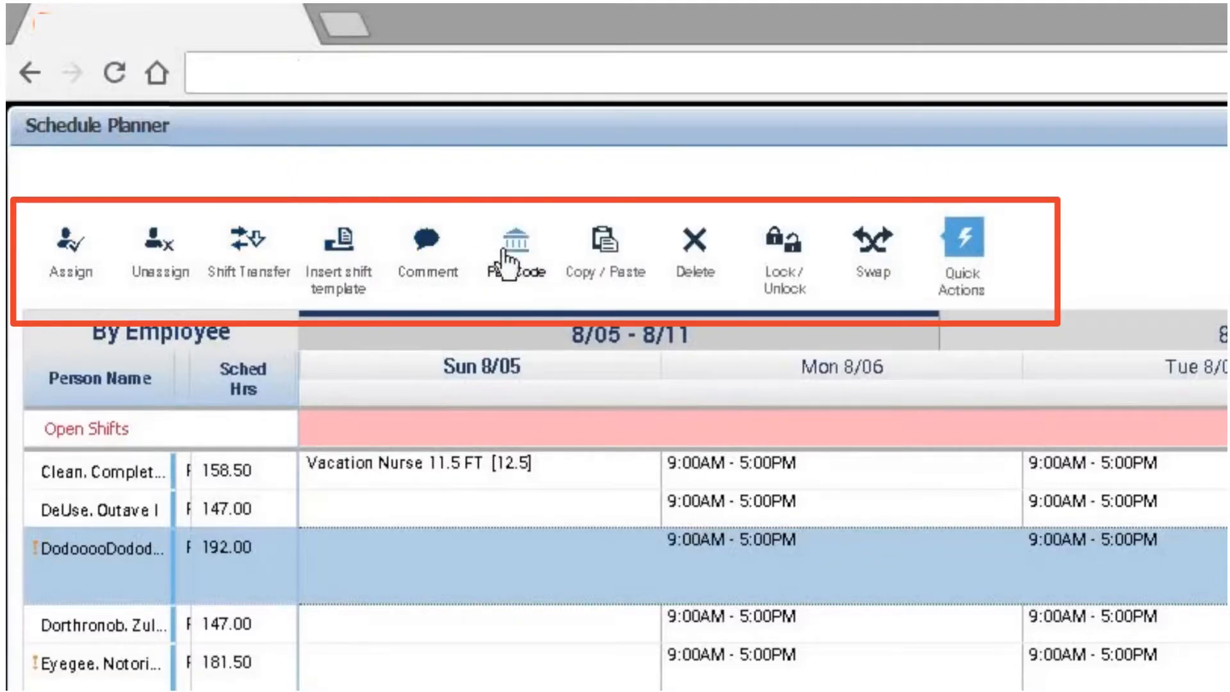
{"action": "mouse_move", "coordinate": [963, 258]}
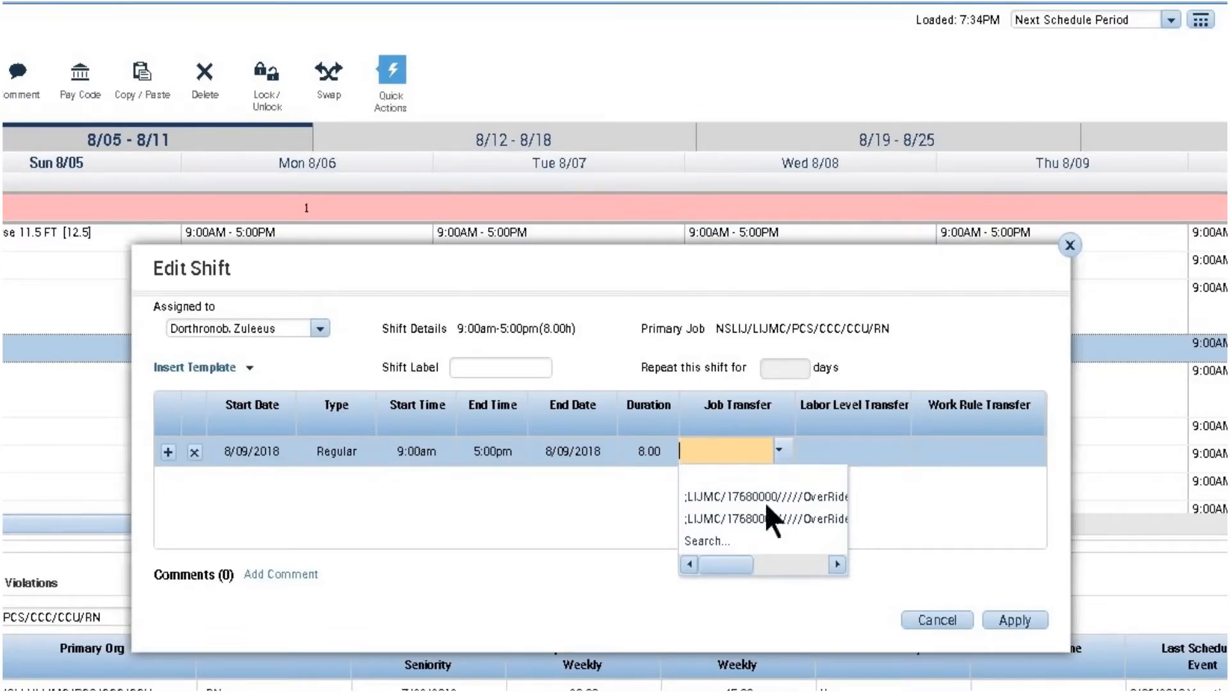
- Transfer the 8/09/2018 shift to MANHA/PCS/CCC/2 COHEN/RN and apply it
{"action": "left_click", "coordinate": [706, 541]}
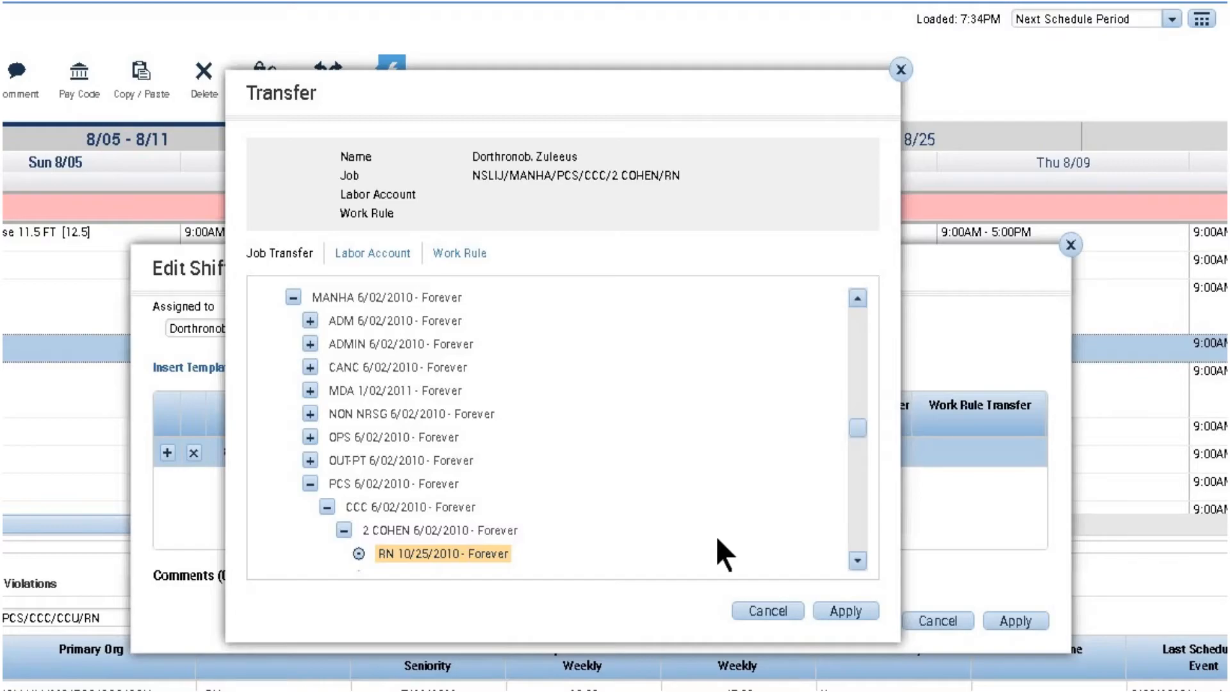
{"action": "left_click", "coordinate": [845, 611]}
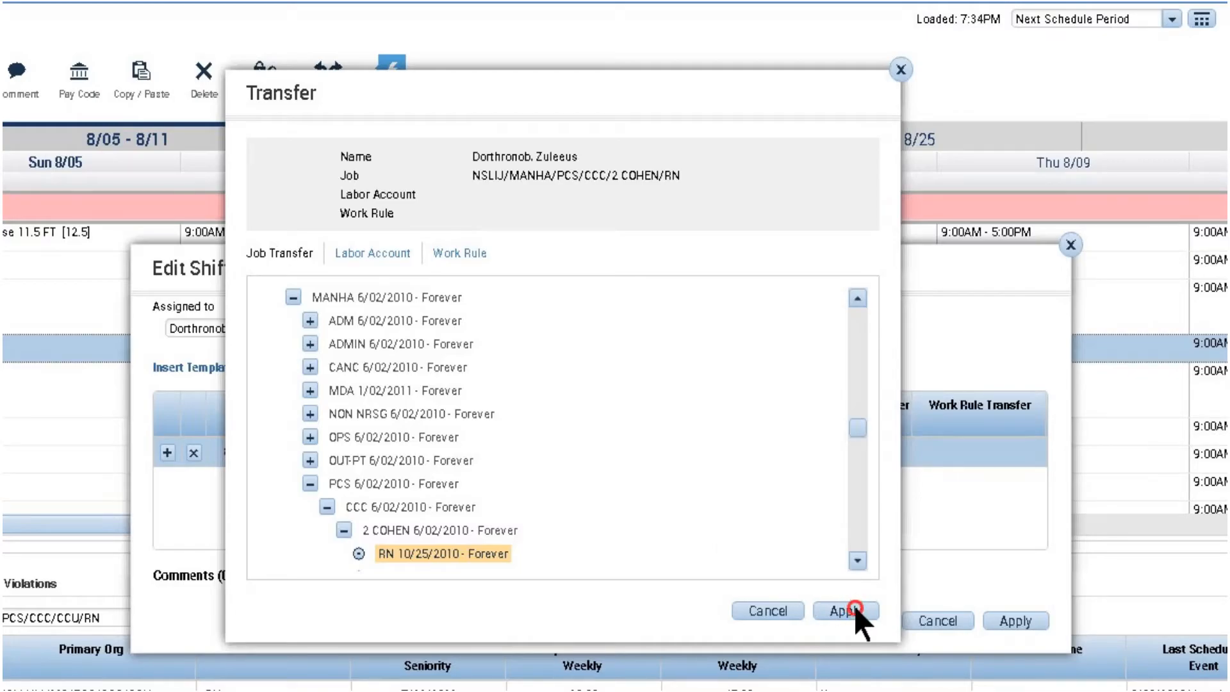
{"action": "left_click", "coordinate": [839, 609]}
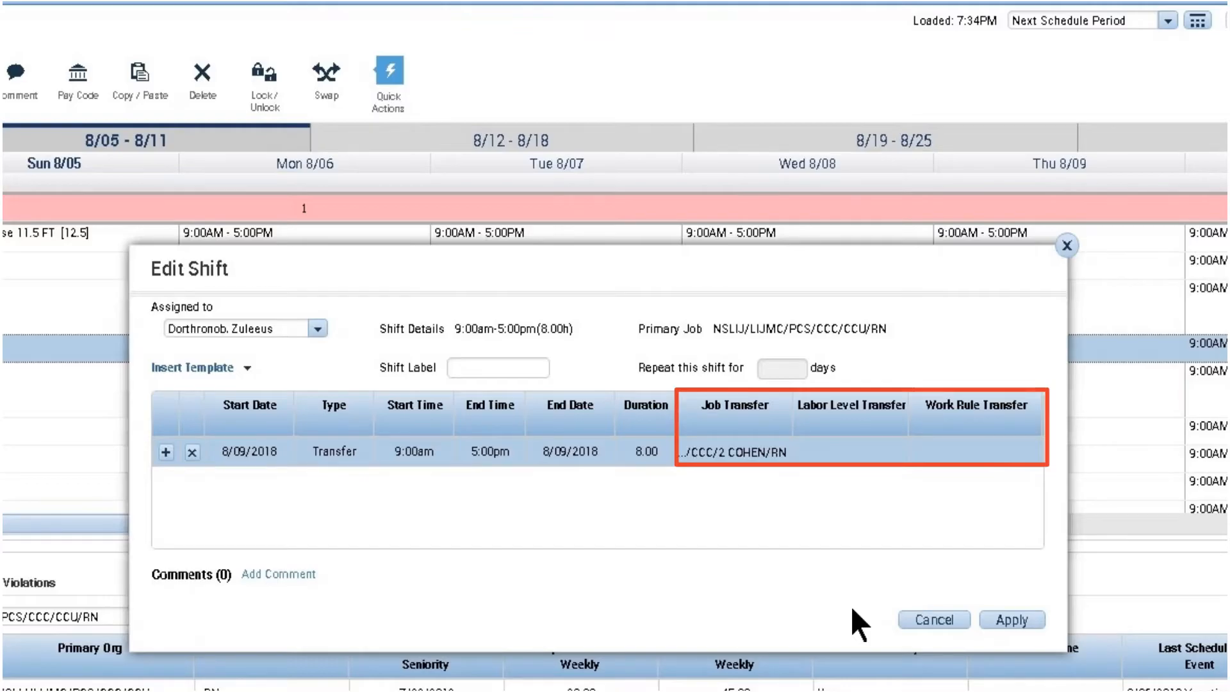
{"action": "left_click", "coordinate": [1012, 620]}
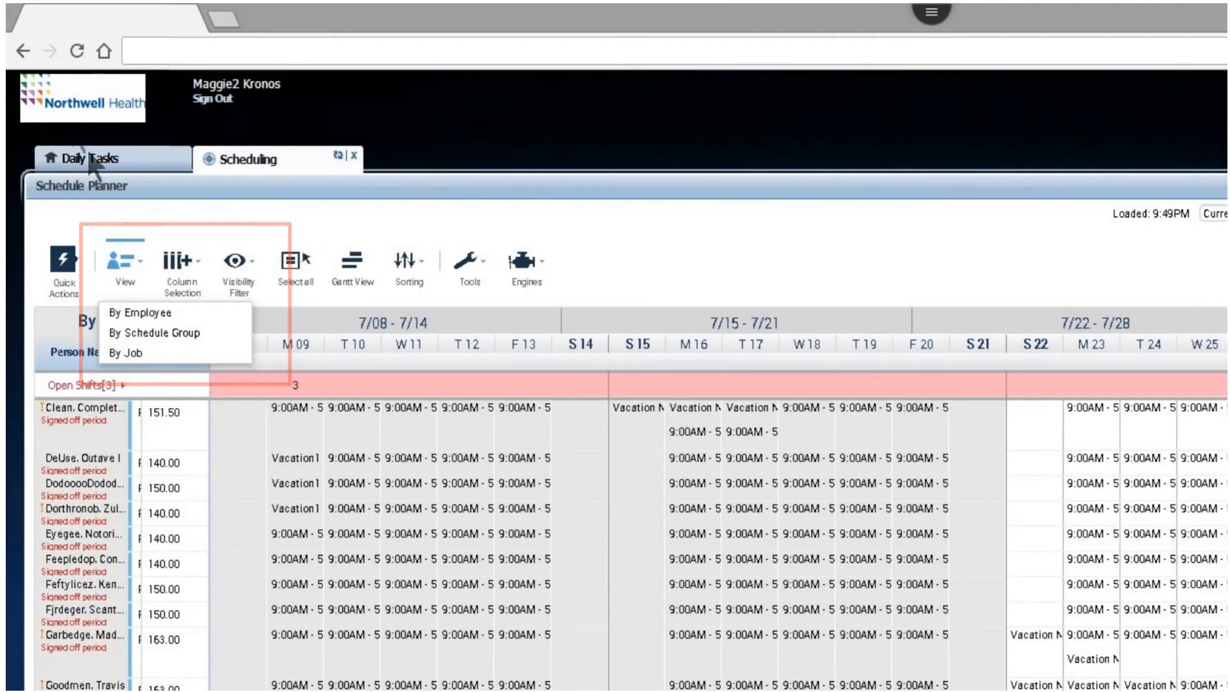
- View the schedule planner By Schedule Group
{"action": "left_click", "coordinate": [148, 333]}
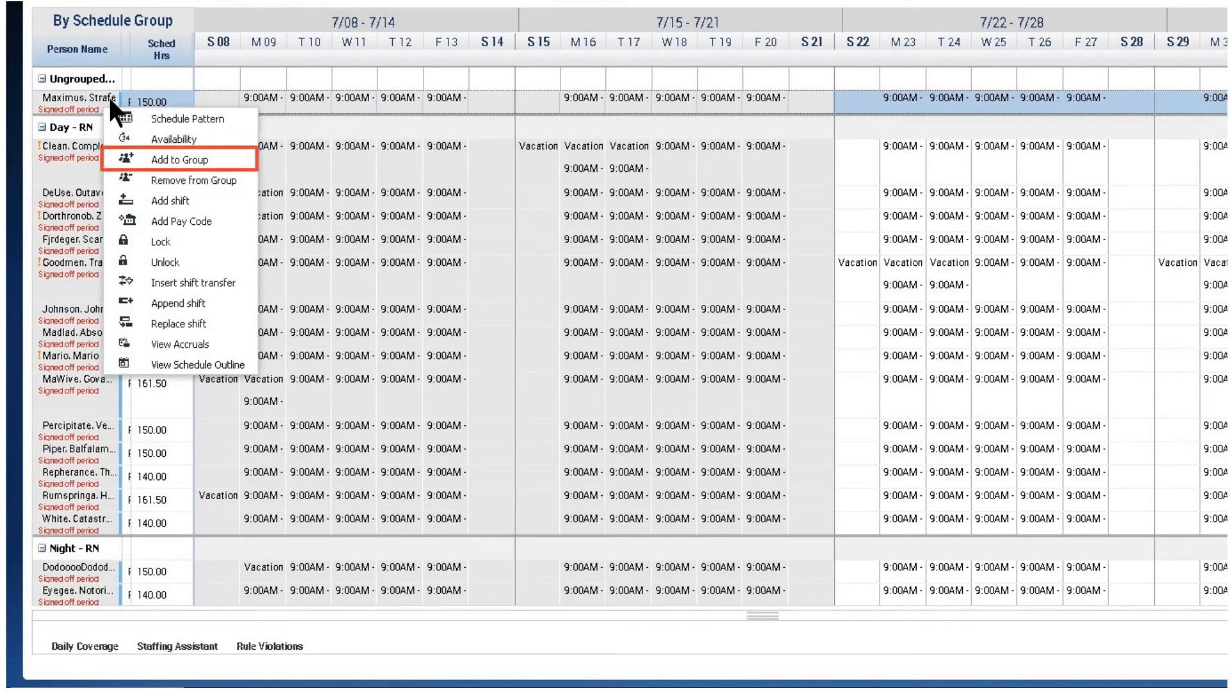
{"action": "mouse_move", "coordinate": [200, 163]}
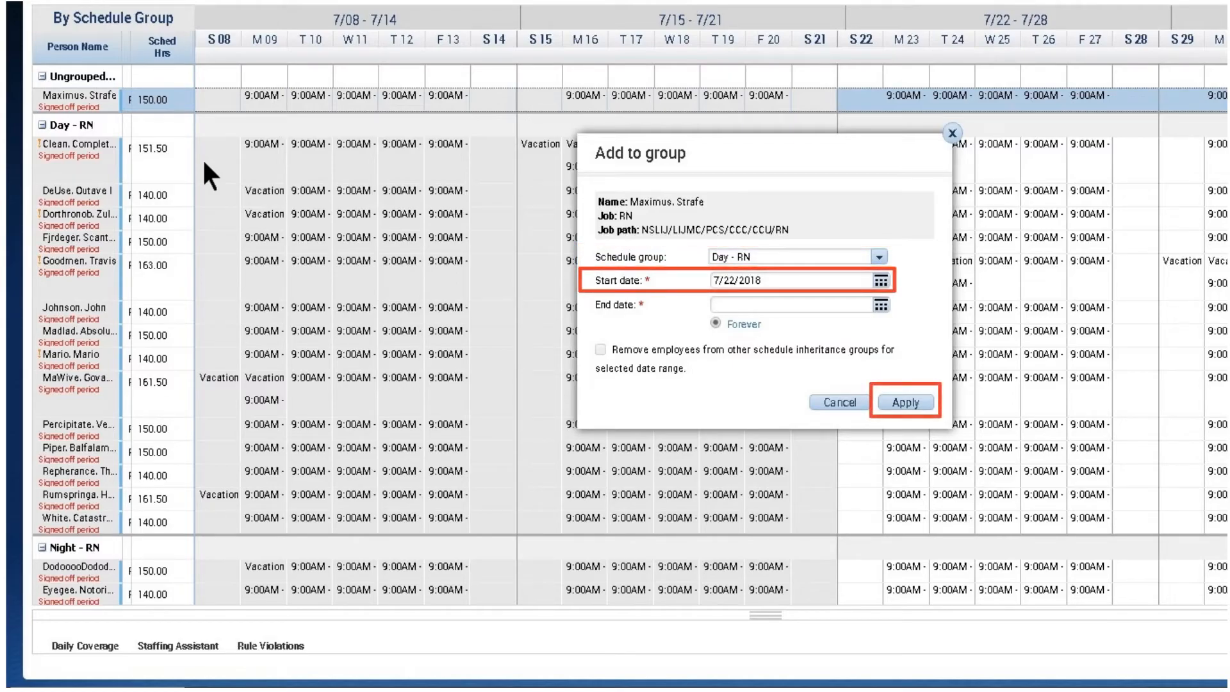
{"action": "mouse_move", "coordinate": [494, 270]}
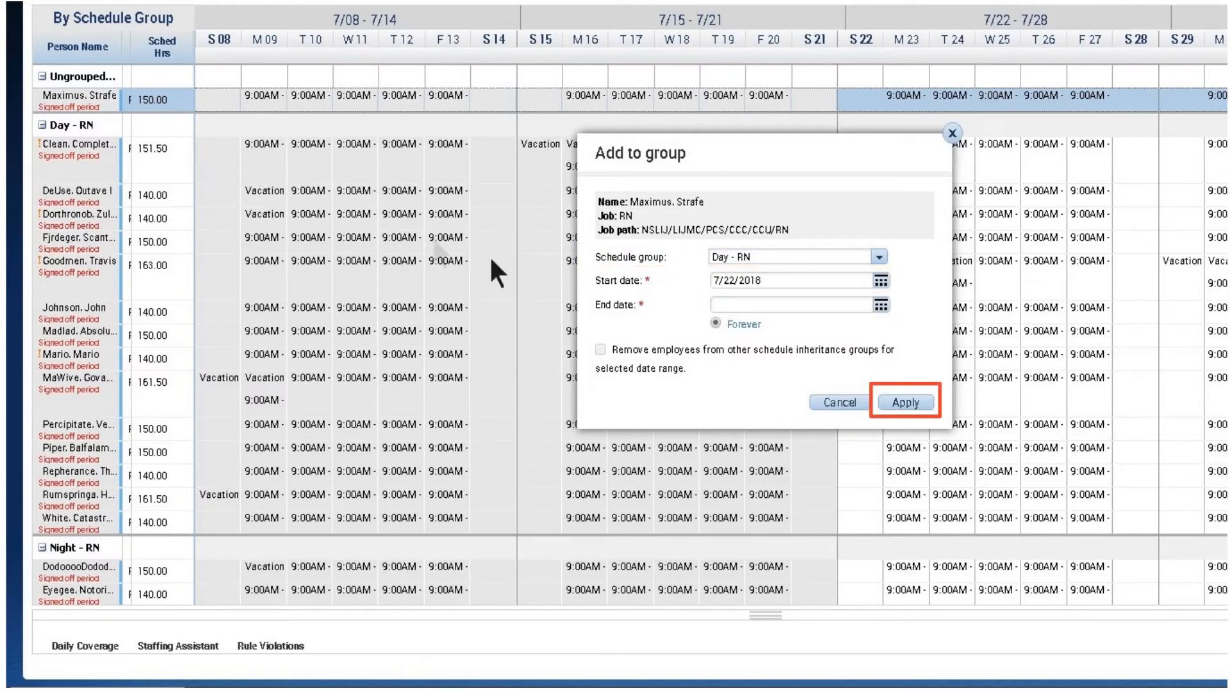
- Confirm adding the ungrouped employee to the Day - RN group starting 7/22/2018
{"action": "left_click", "coordinate": [907, 402]}
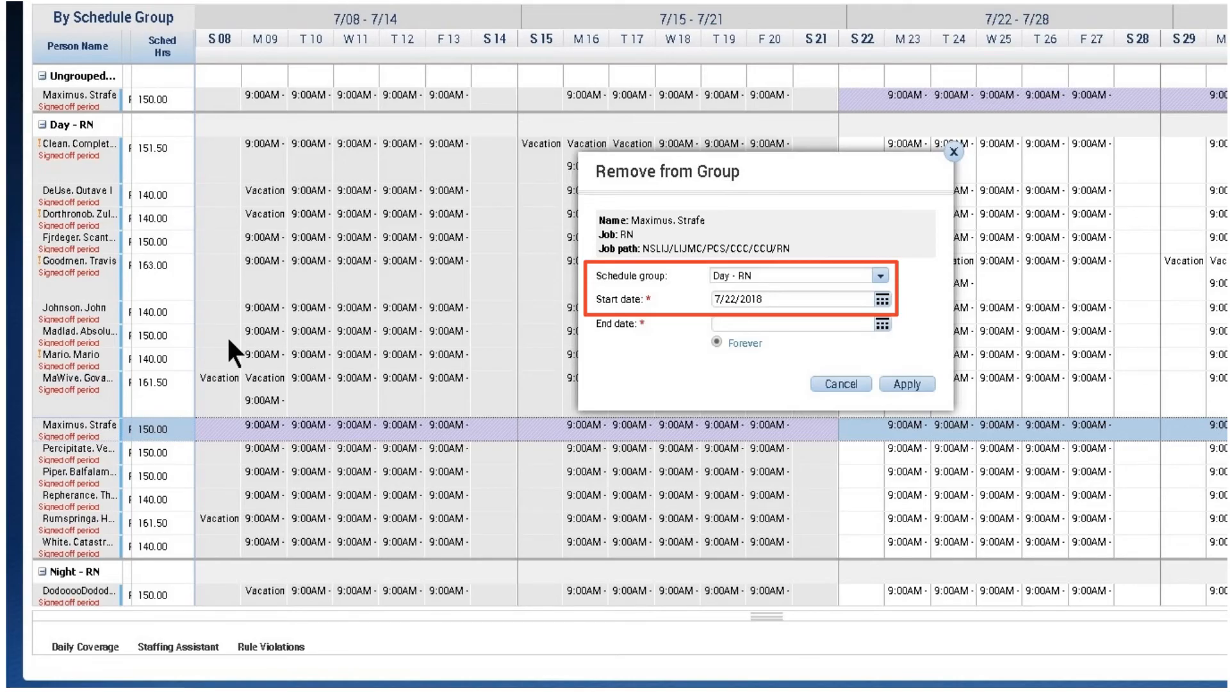
{"action": "mouse_move", "coordinate": [906, 385]}
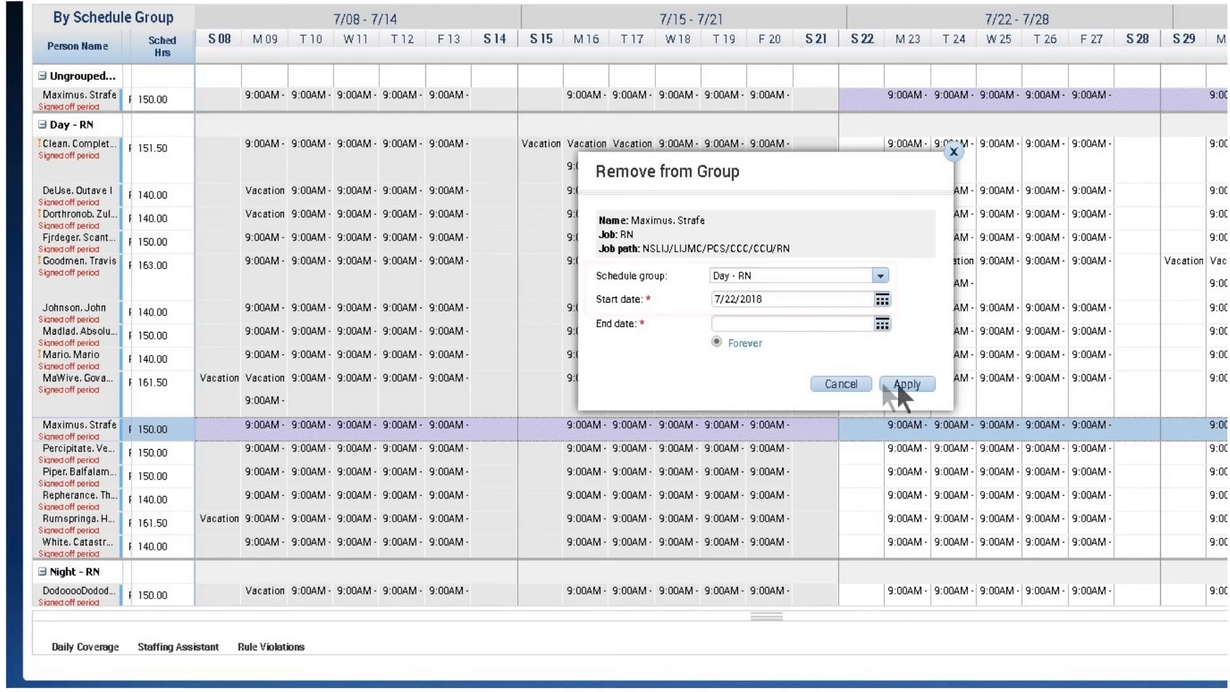